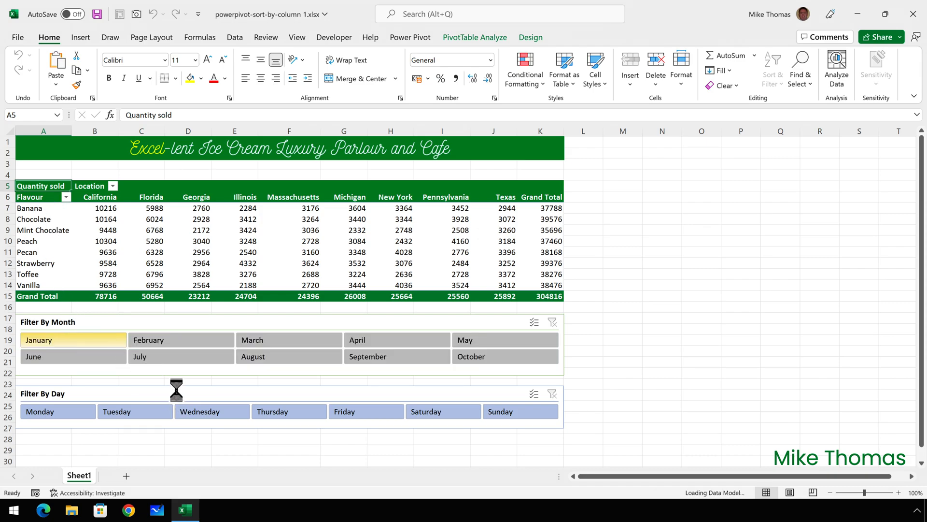
Use the month and day slicers to show only Saturday and Sunday sales.
click(72, 340)
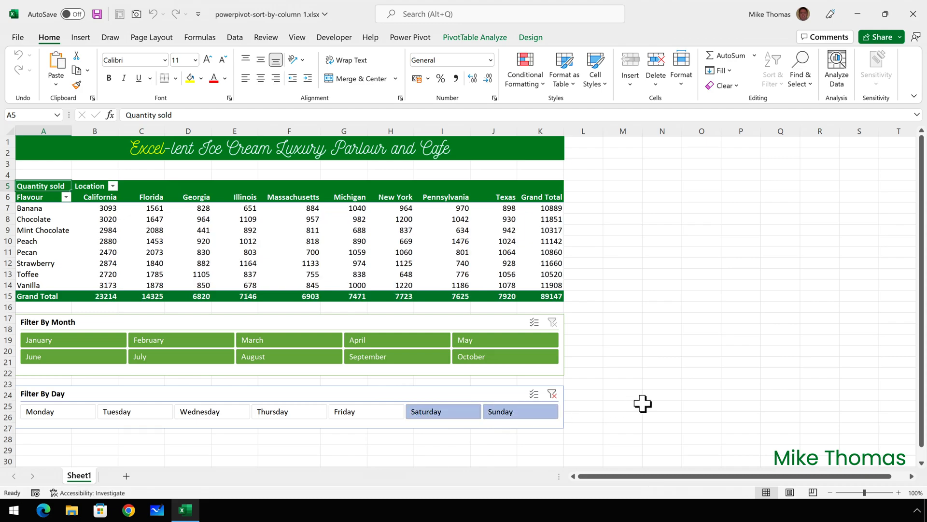
click(552, 393)
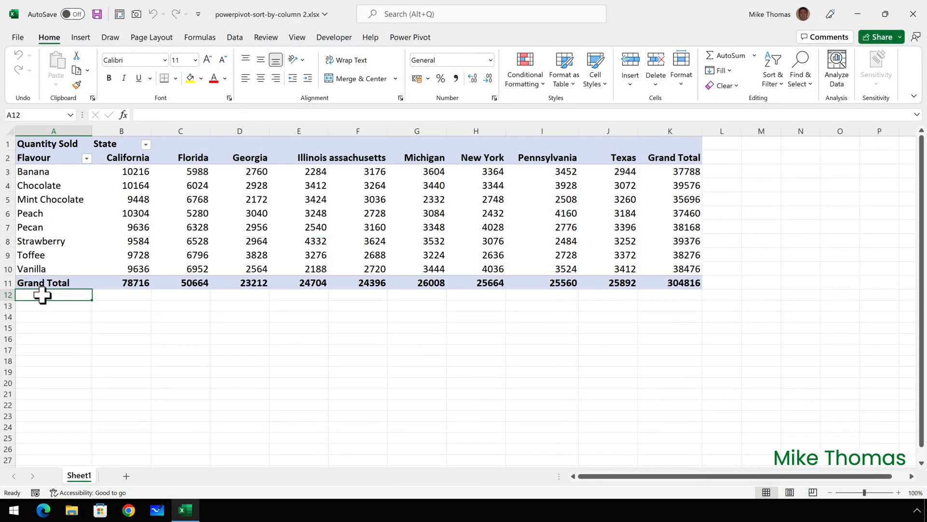
mouse_move(47, 302)
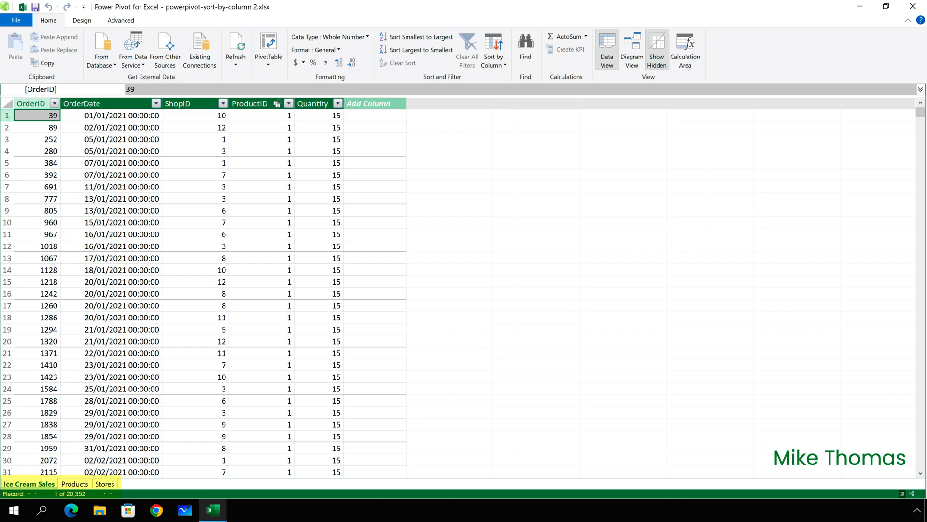
Review the Products and Stores tables in Power Pivot, then return to Ice Cream Sales.
click(75, 484)
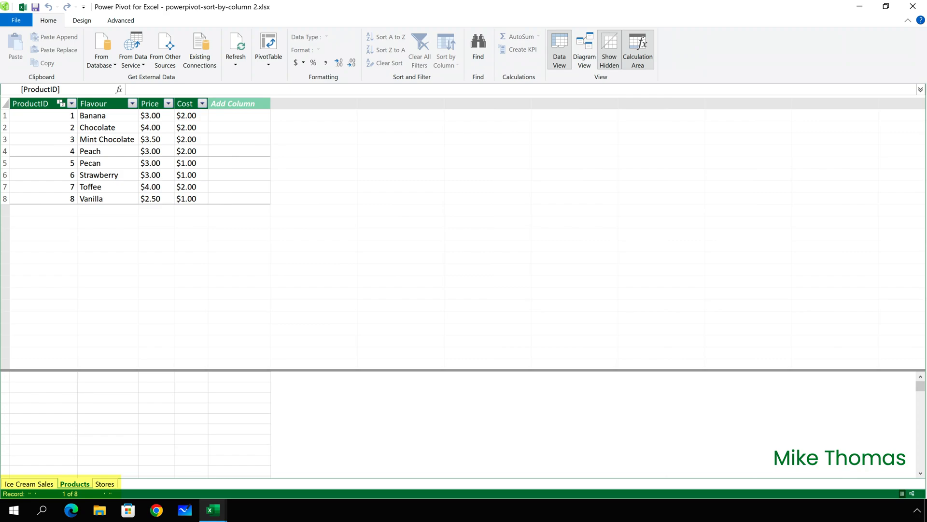
click(104, 484)
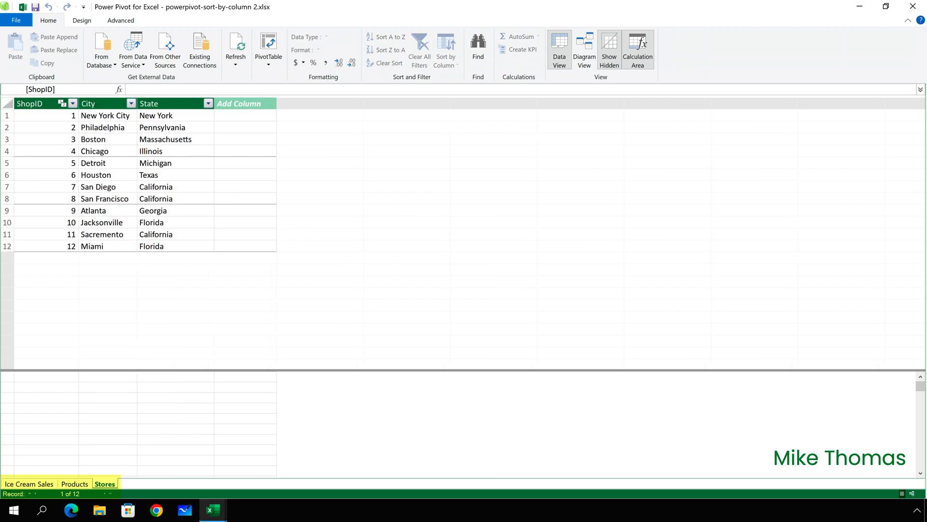
click(584, 49)
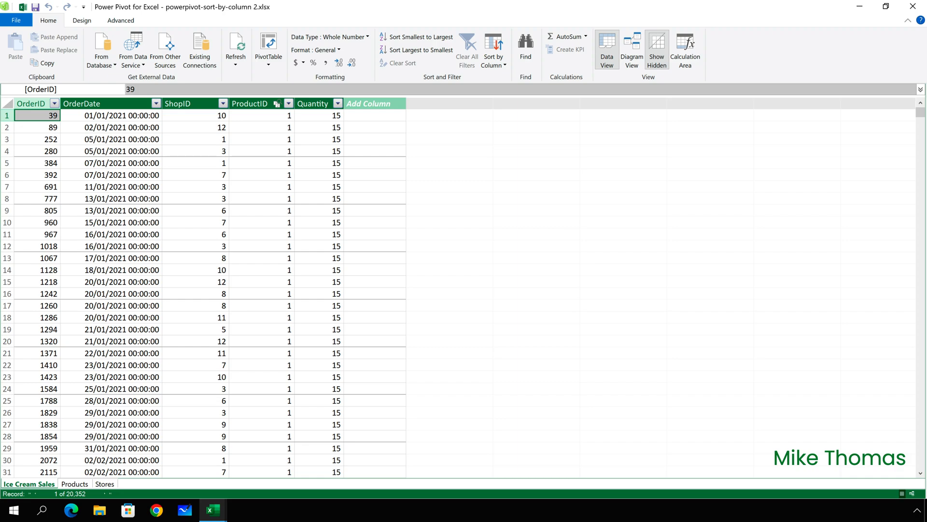
Back in Excel, launch the Power Query Editor from Get Data.
click(211, 509)
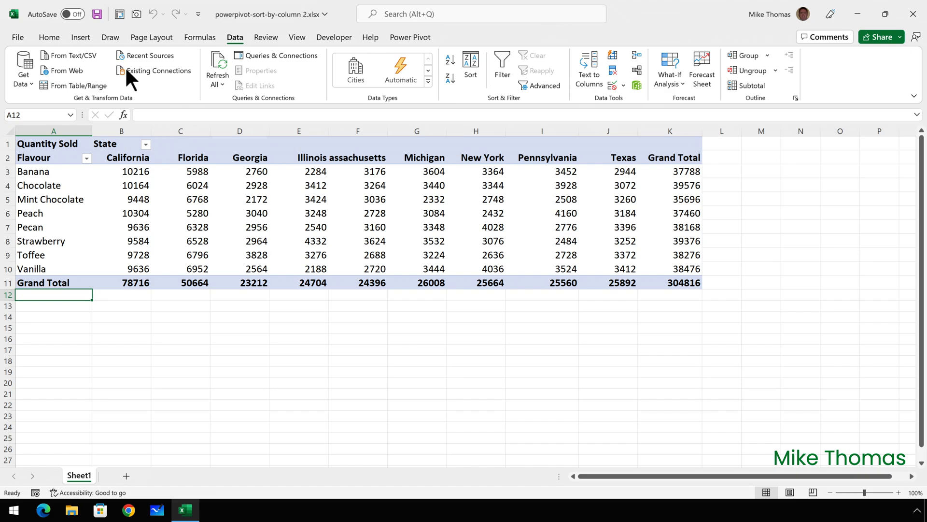
click(23, 67)
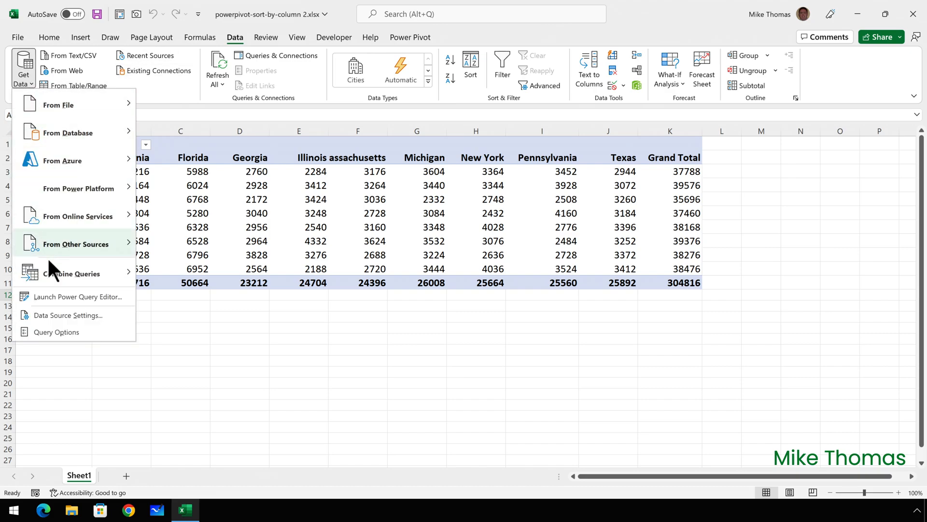
mouse_move(61, 296)
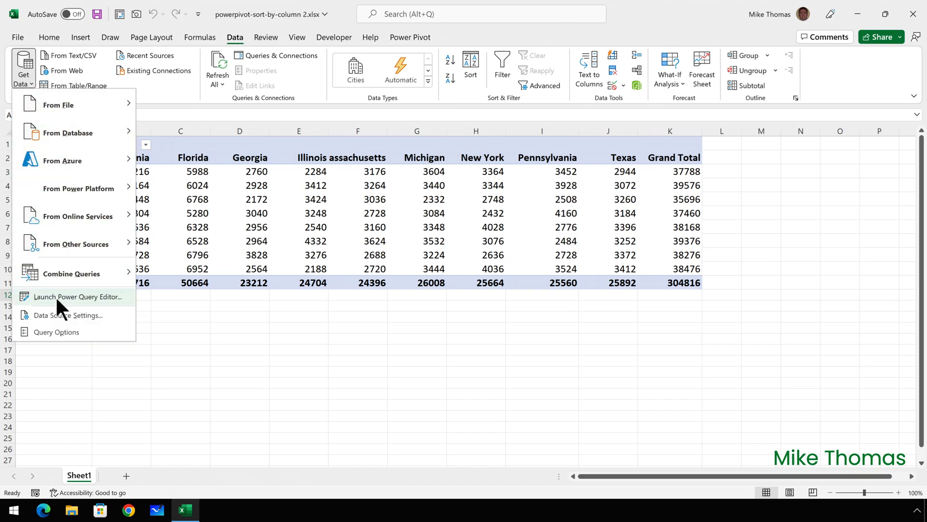
click(80, 296)
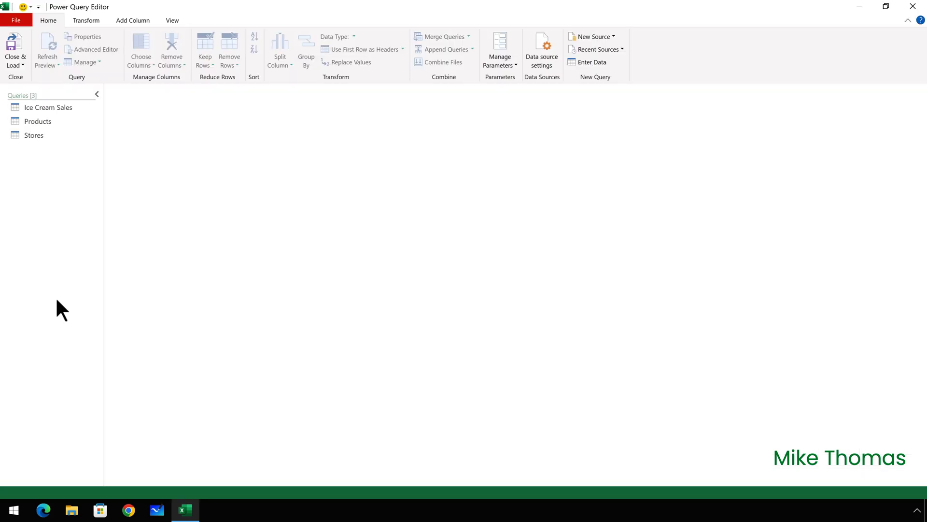
In the Ice Cream Sales query, add a Name of Month column extracted from OrderDate.
click(48, 107)
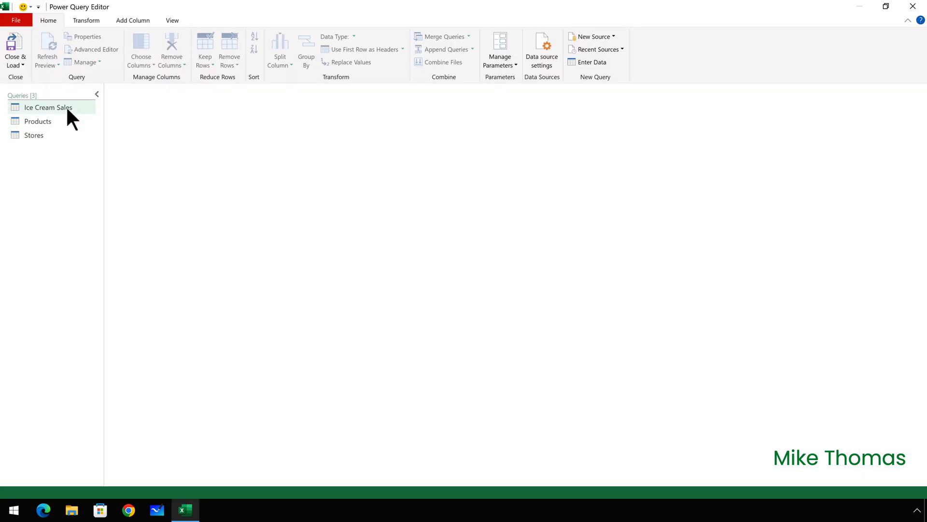
click(47, 107)
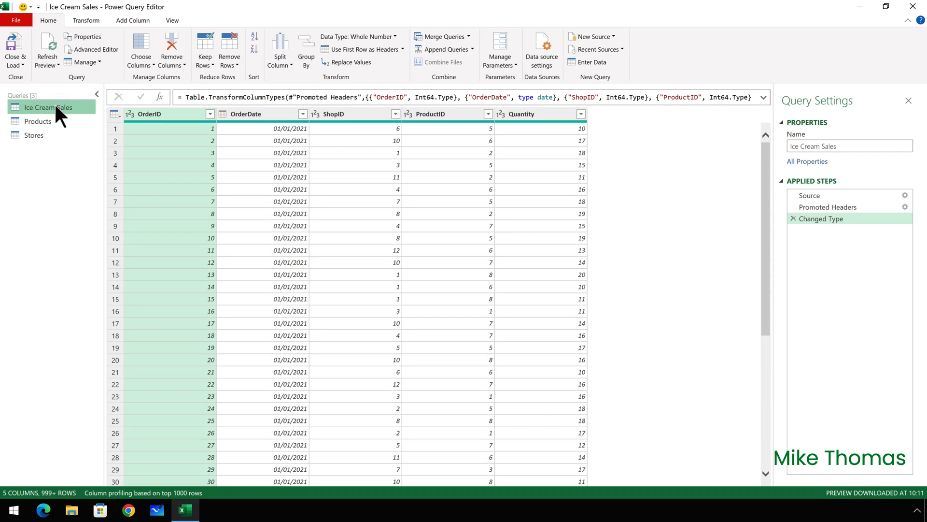
click(245, 113)
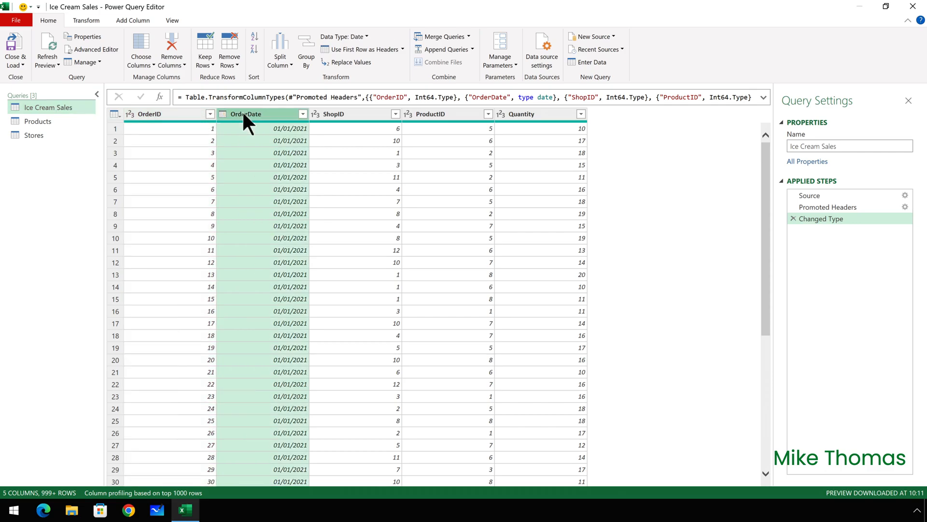
click(133, 20)
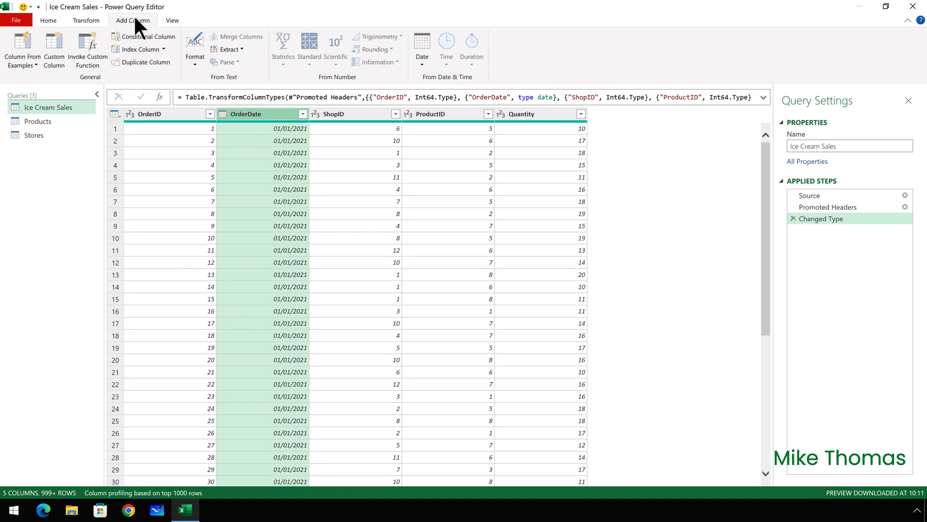
click(422, 47)
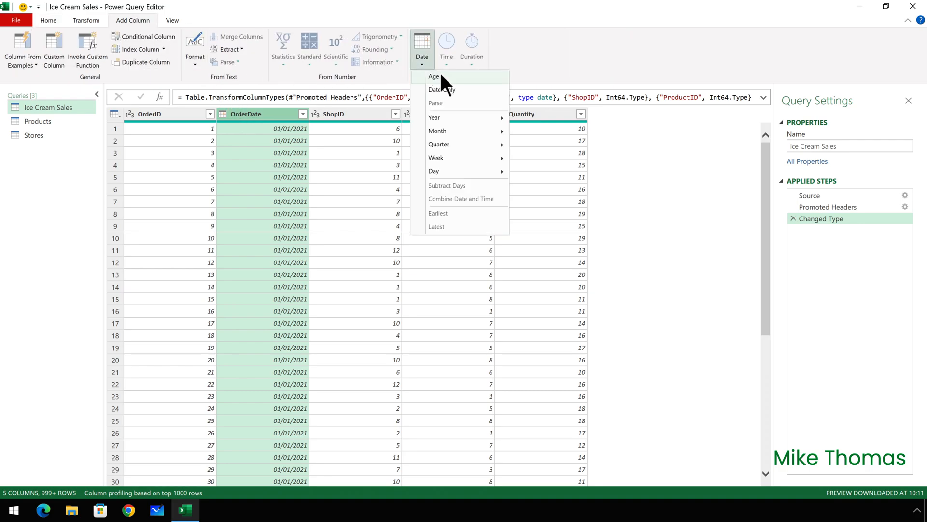
mouse_move(438, 131)
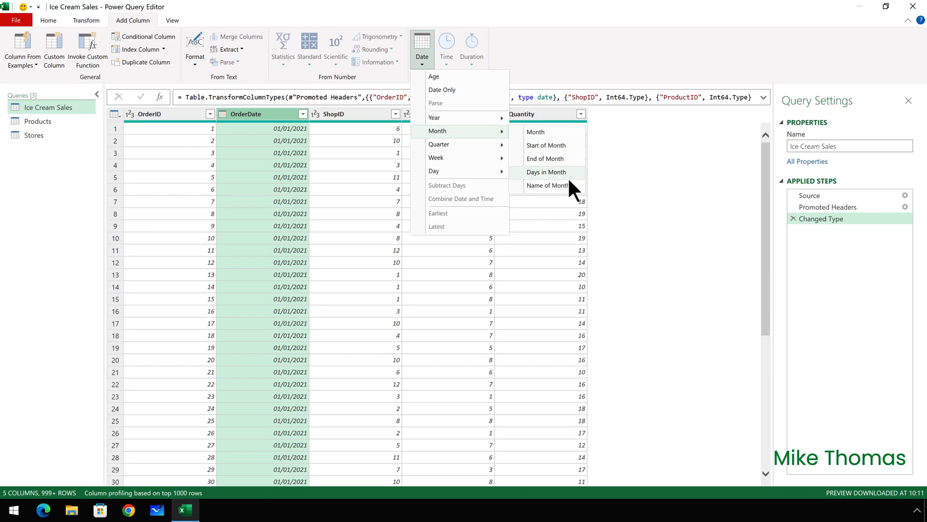
click(545, 185)
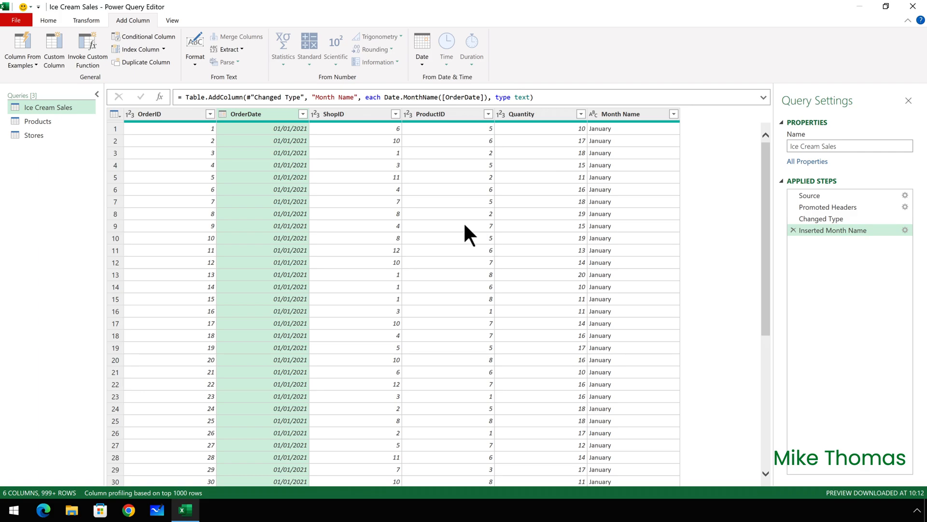
mouse_move(382, 113)
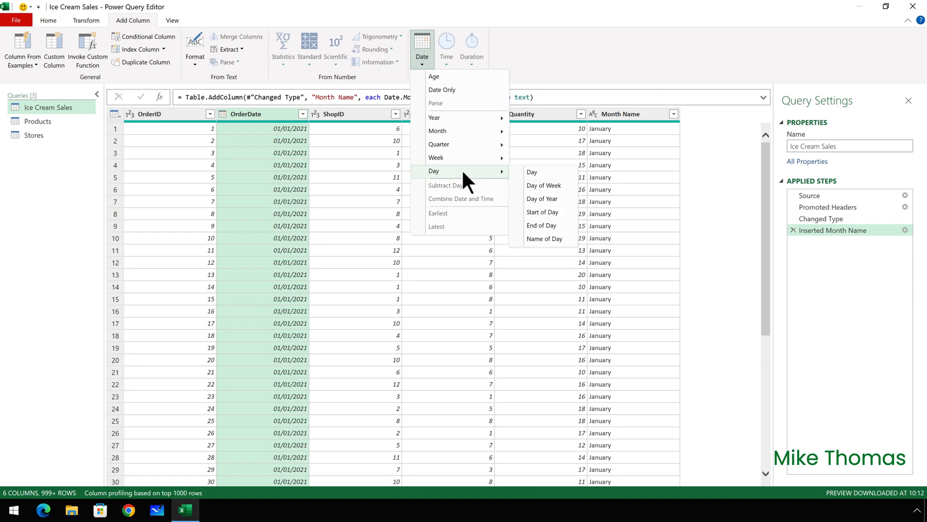
Add a Name of Day column from OrderDate, then close Power Query keeping the changes.
click(544, 238)
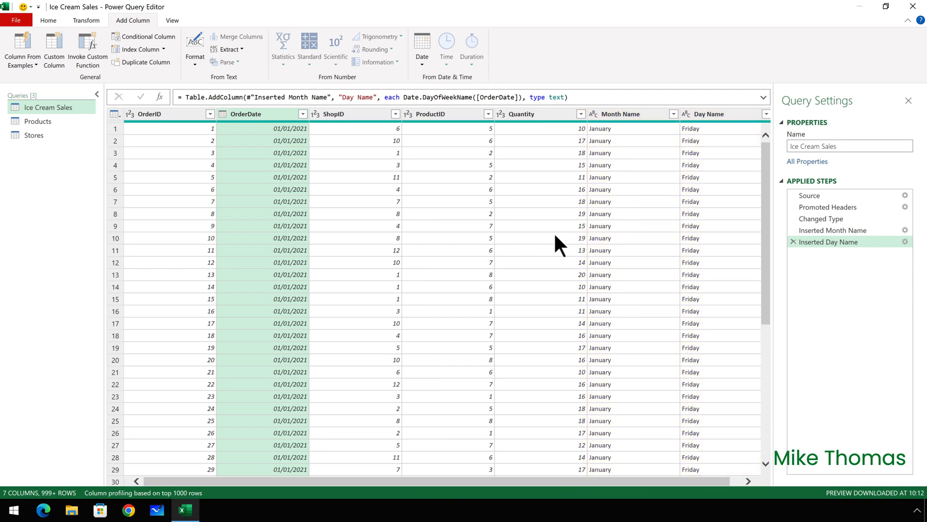
mouse_move(917, 7)
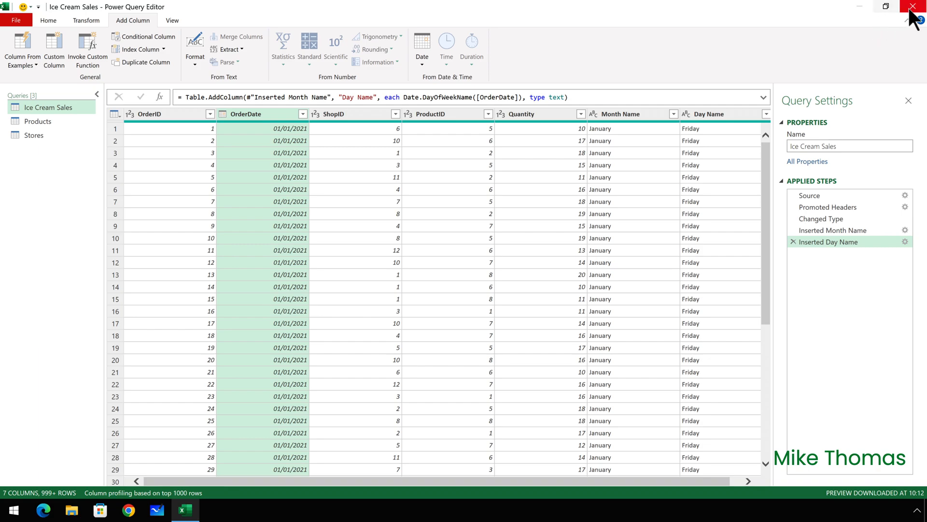
click(916, 6)
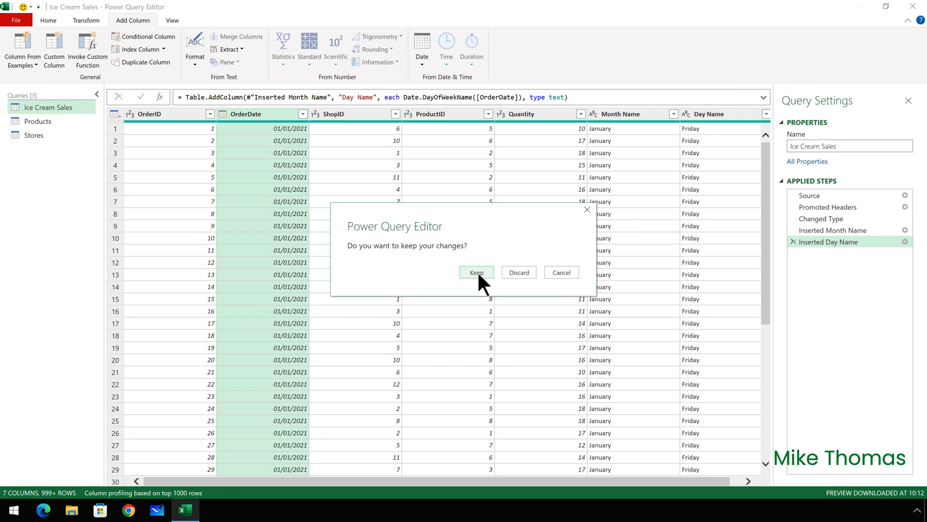
click(476, 272)
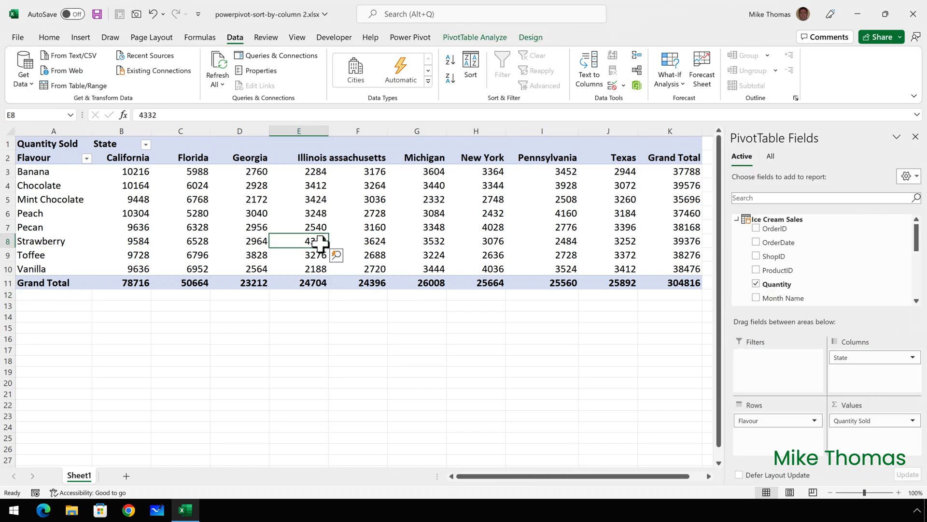
mouse_move(479, 47)
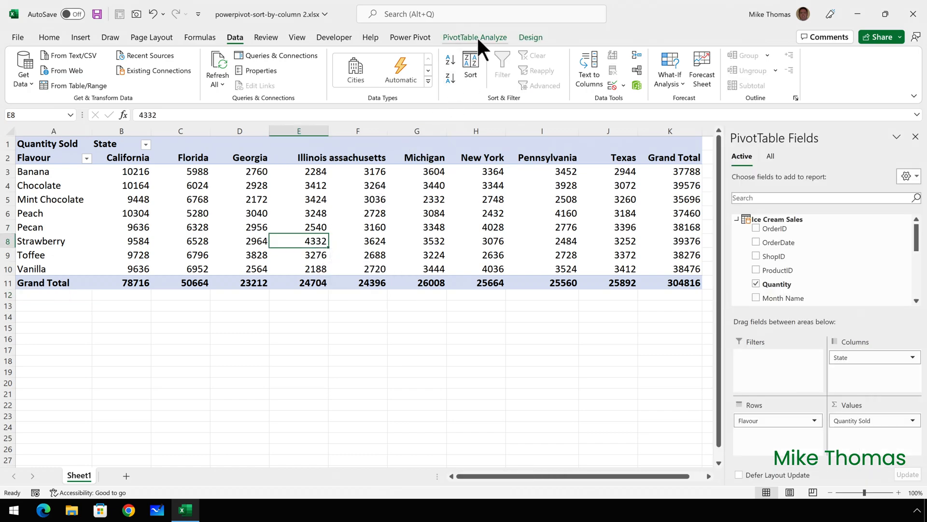
From PivotTable Analyze, start Insert Slicer and tick the Day Name and Month Name fields.
click(475, 37)
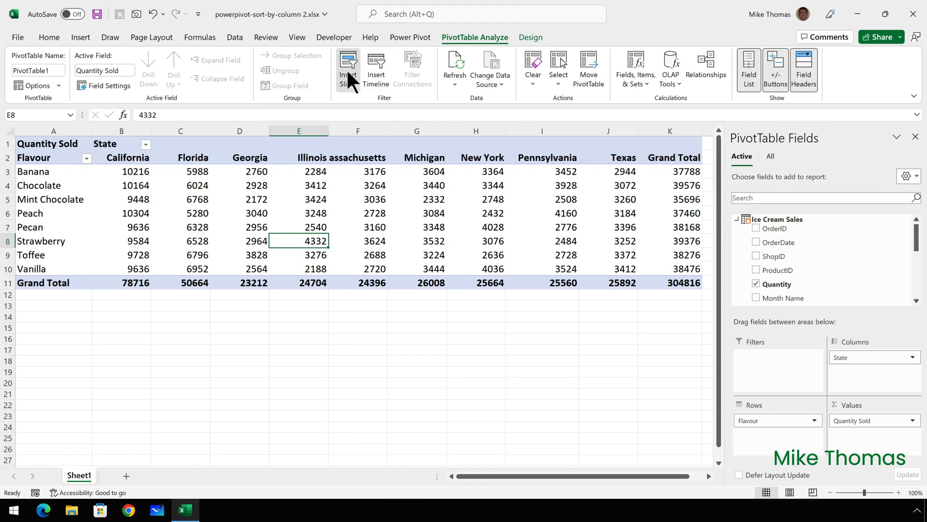
click(348, 67)
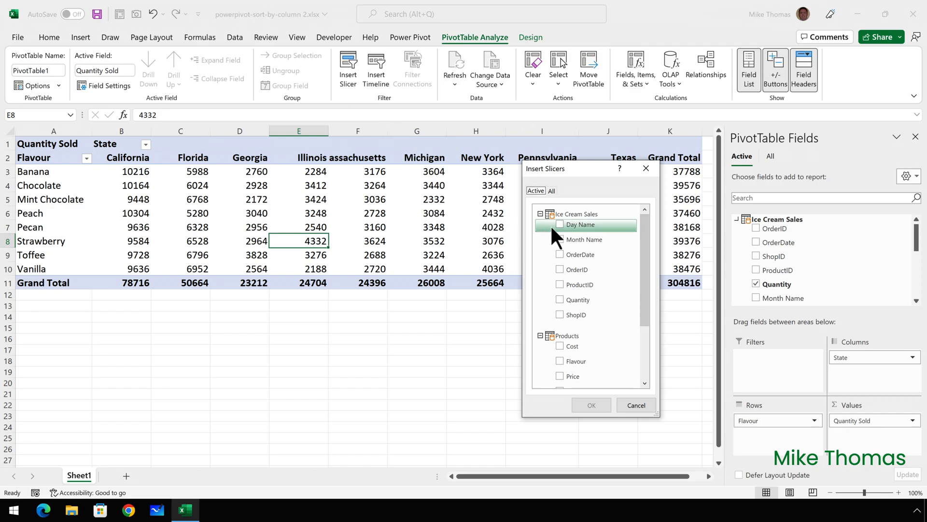
click(560, 224)
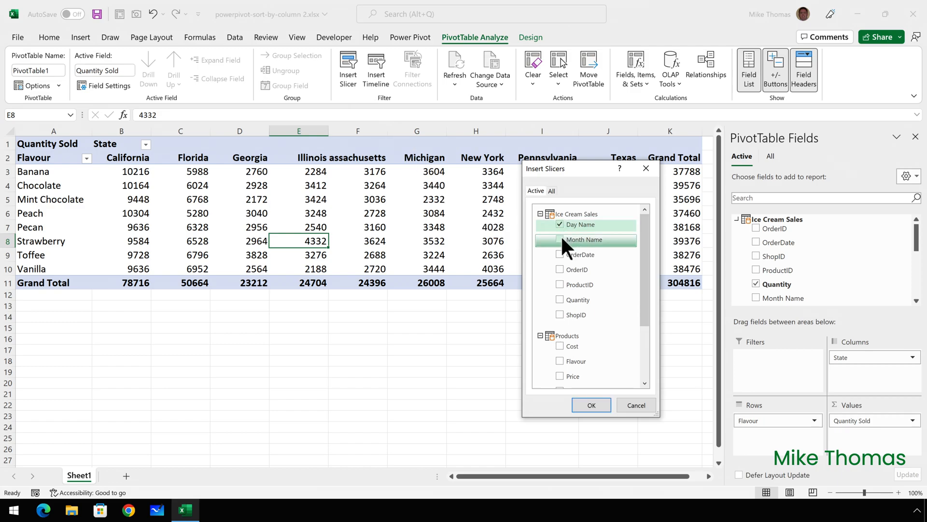
click(590, 405)
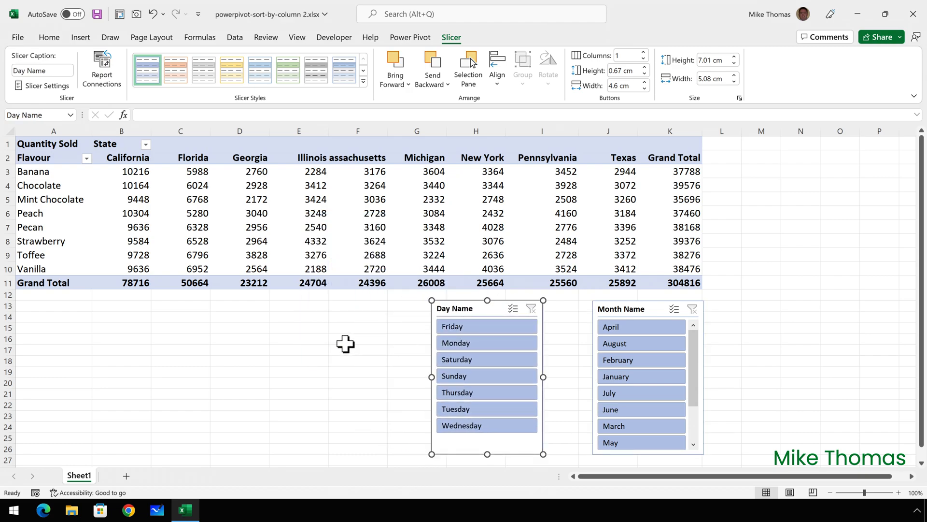
mouse_move(335, 344)
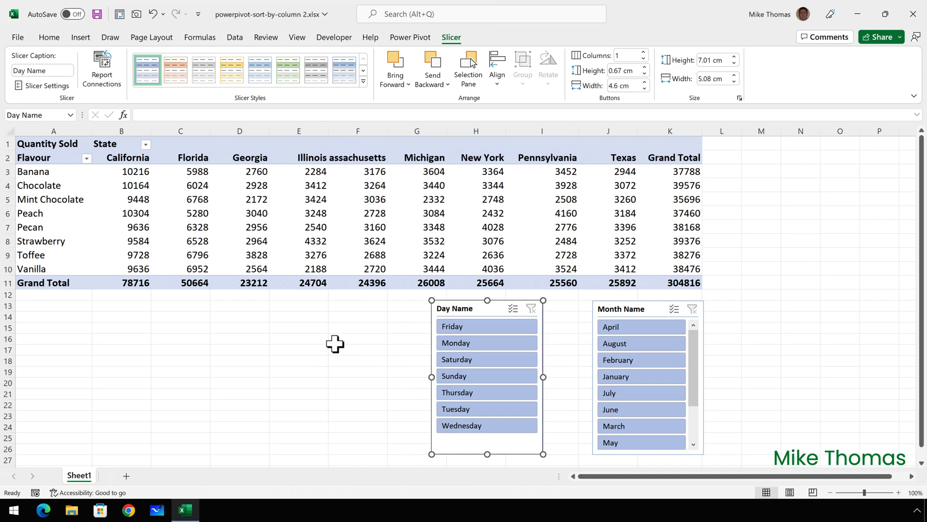
Scroll the Month Name slicer to confirm alphabetical order, then click a blank cell.
scroll(down, 3)
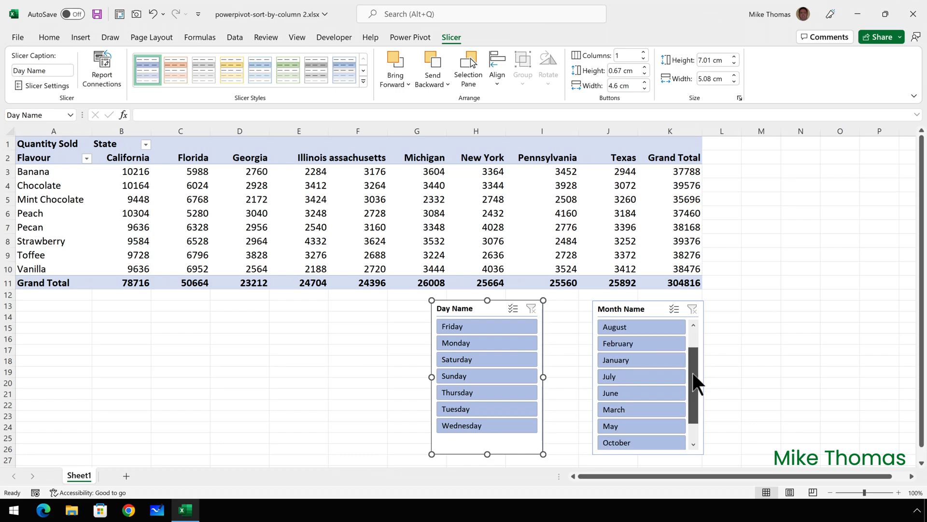
scroll(up, 3)
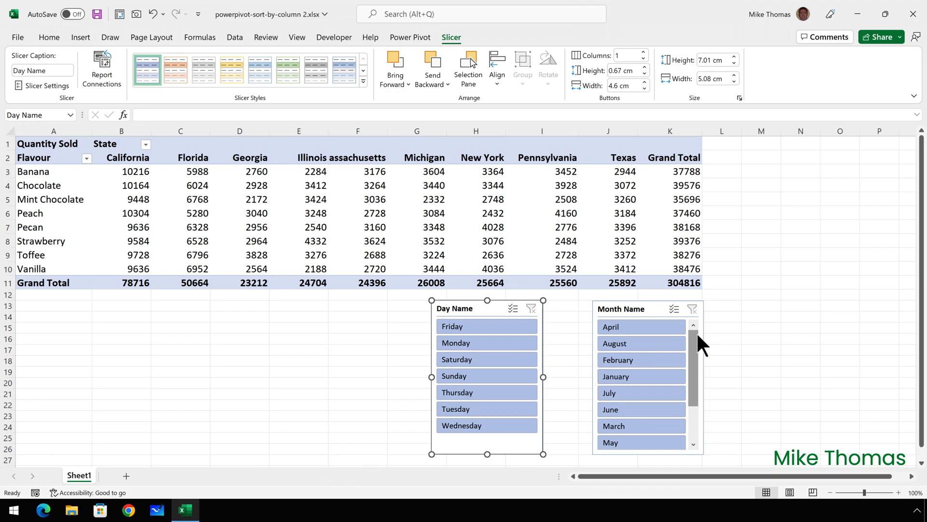
mouse_move(482, 292)
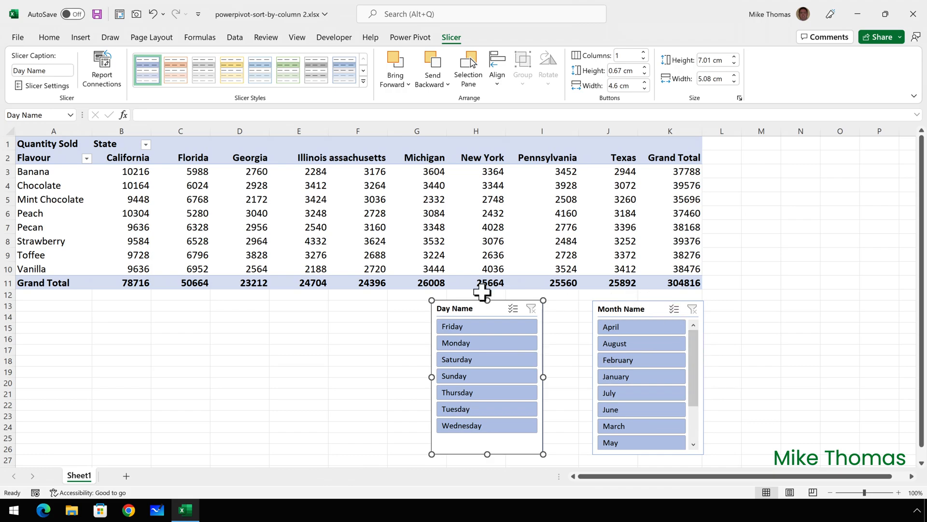
click(239, 305)
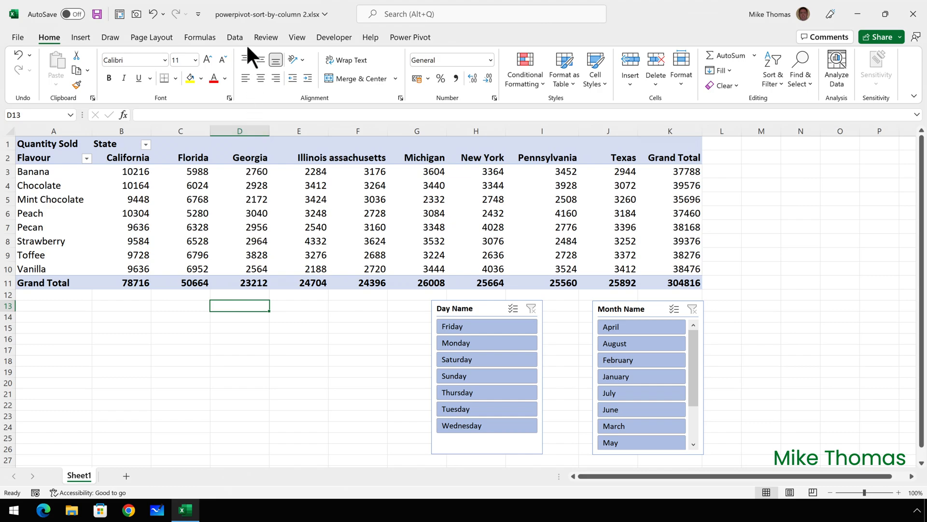
Reopen the Power Query Editor via Data > Get Data.
click(234, 36)
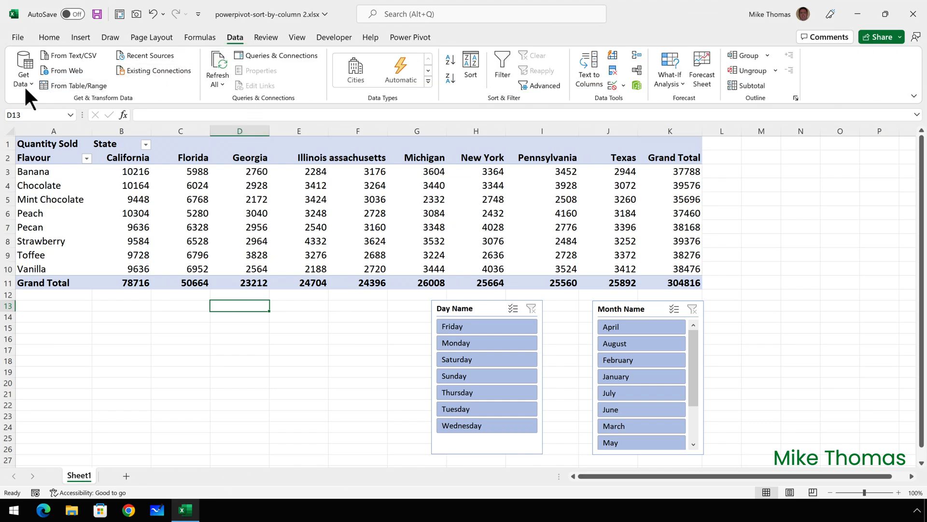
click(23, 67)
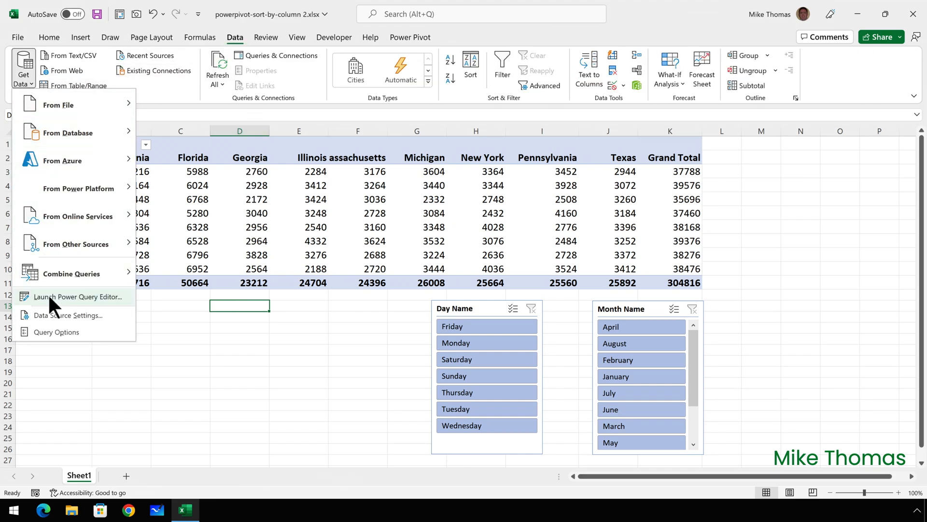
click(79, 296)
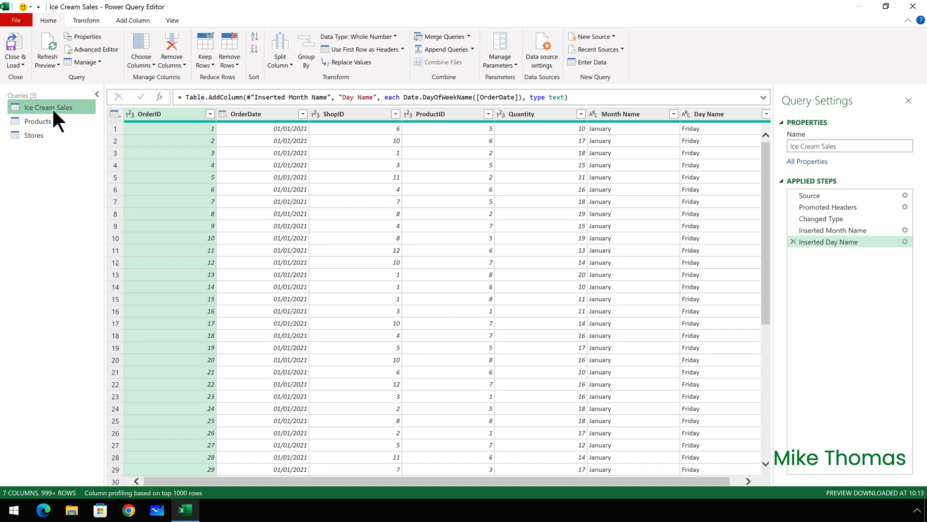
mouse_move(247, 122)
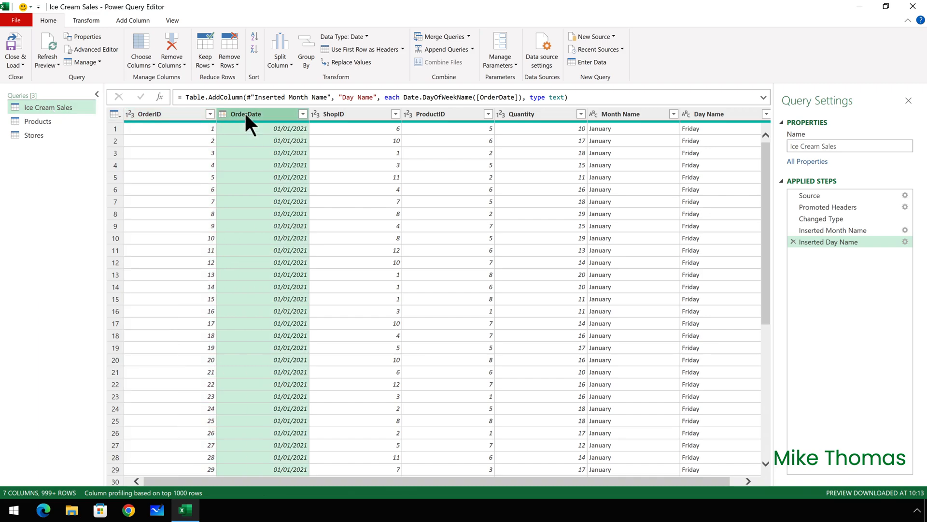
Add a numeric month column from OrderDate and rename it Month Number.
click(132, 21)
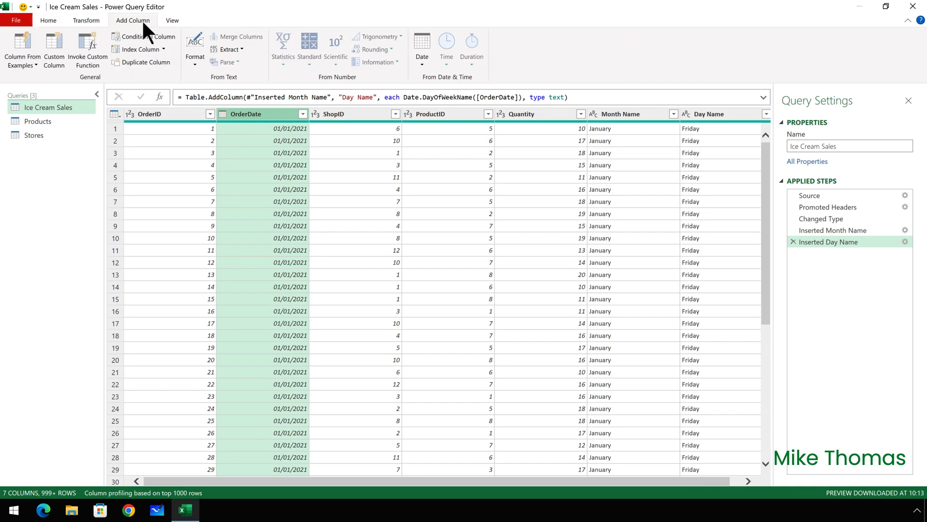
click(421, 47)
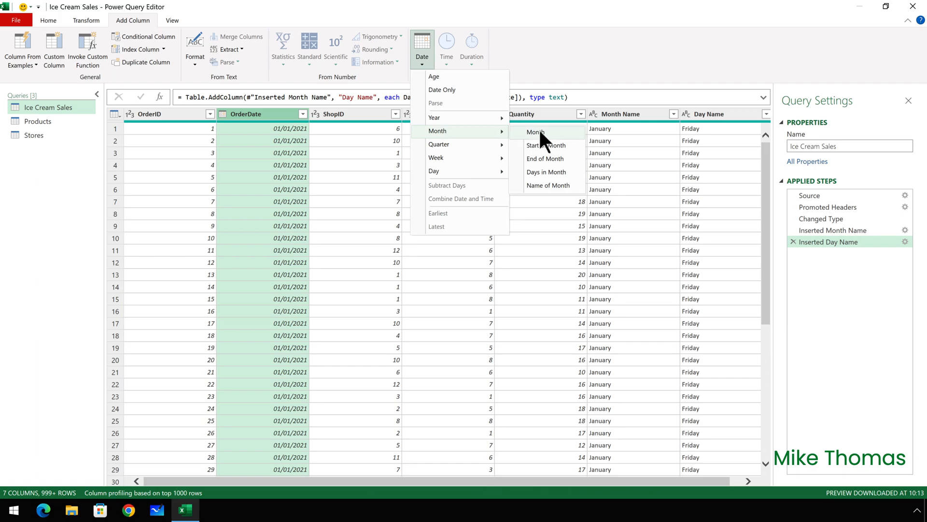
click(535, 131)
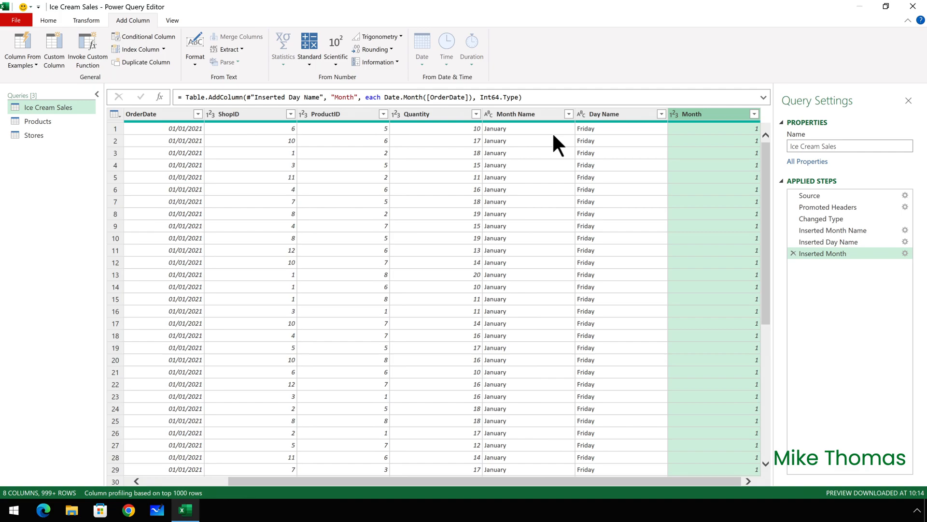
mouse_move(700, 122)
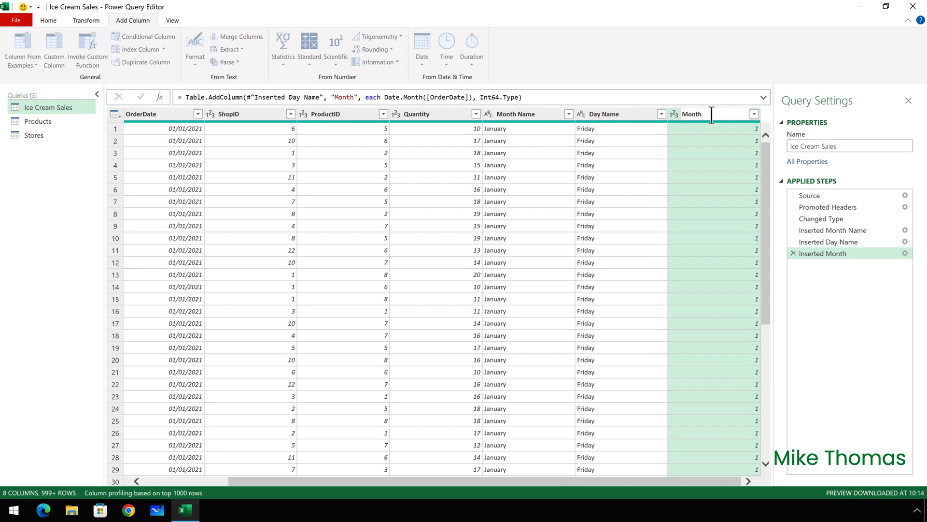
text(Number)
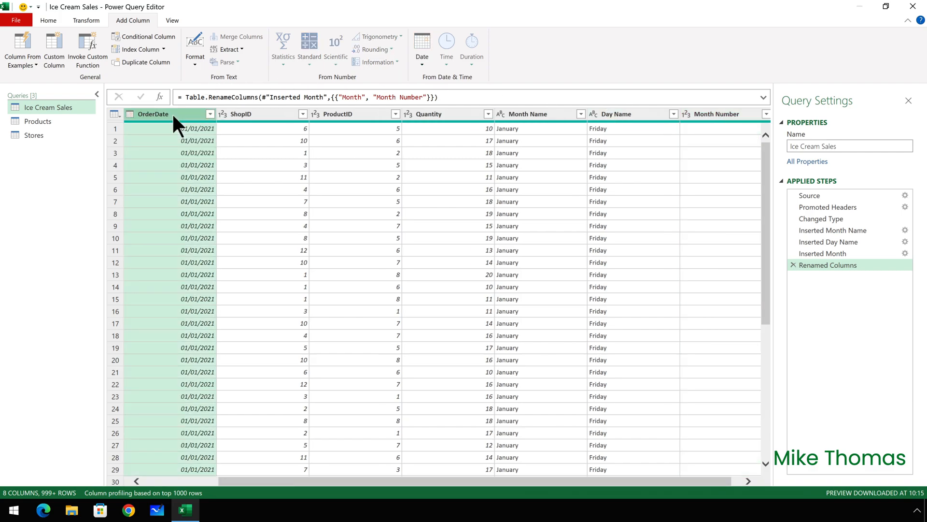
mouse_move(139, 26)
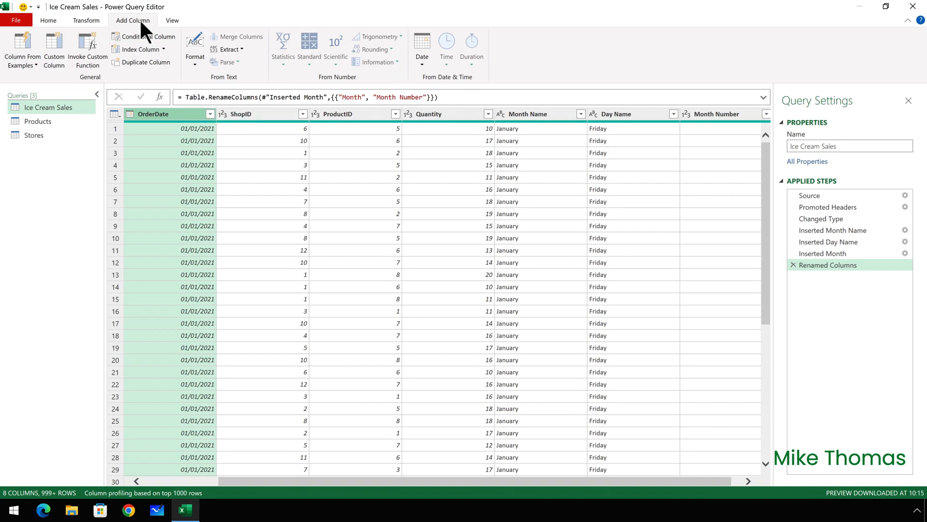
Add a Day of Week number column from OrderDate.
click(422, 47)
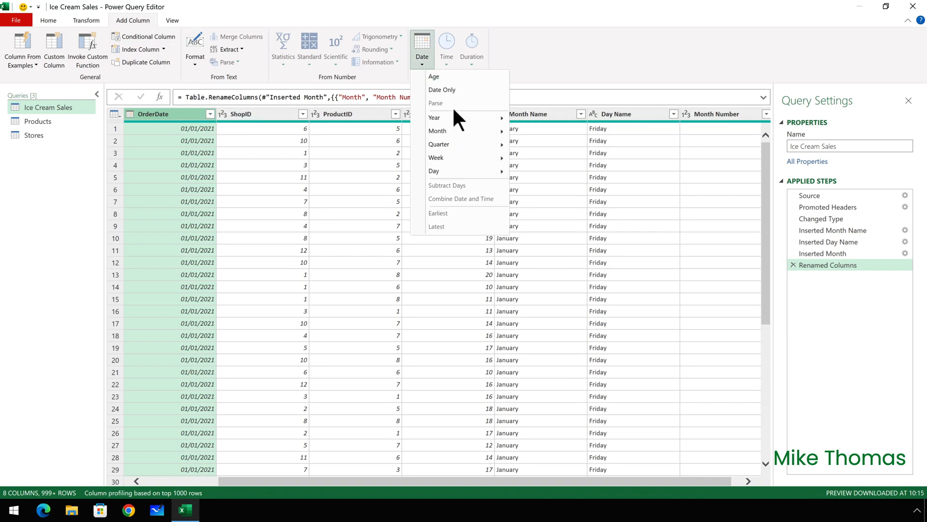
mouse_move(433, 171)
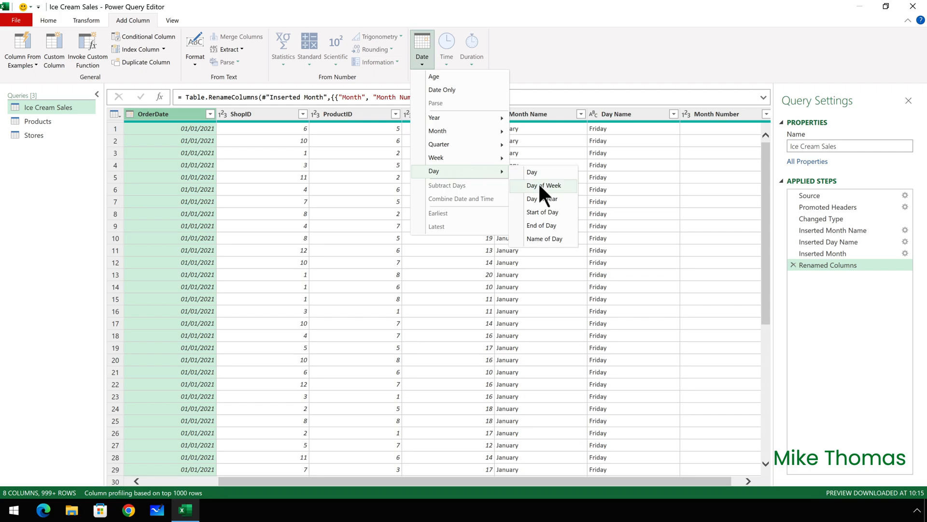
click(545, 185)
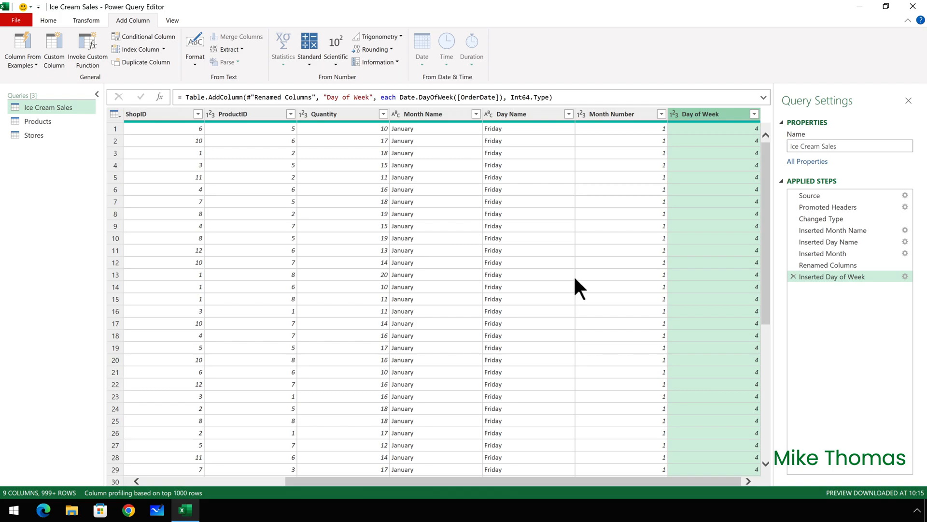
mouse_move(875, 45)
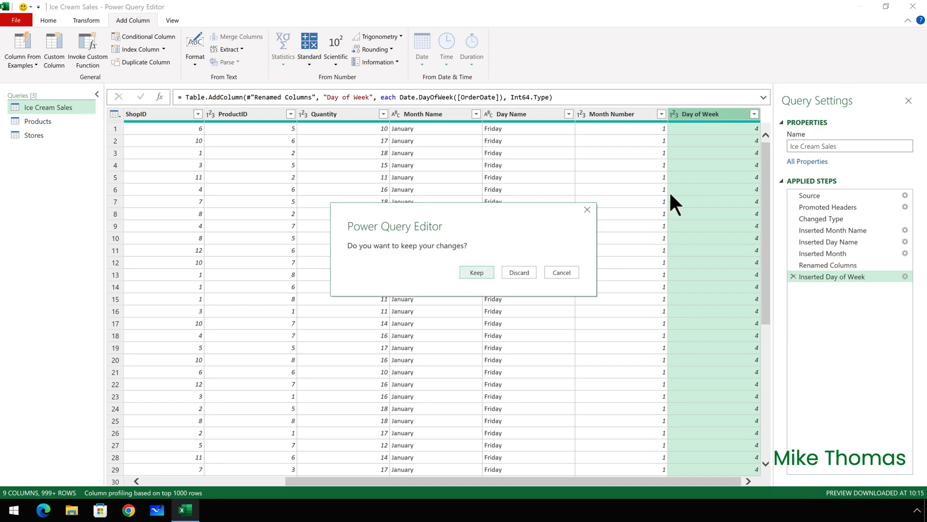
Keep the query changes and open the Power Pivot data model via Manage.
click(476, 272)
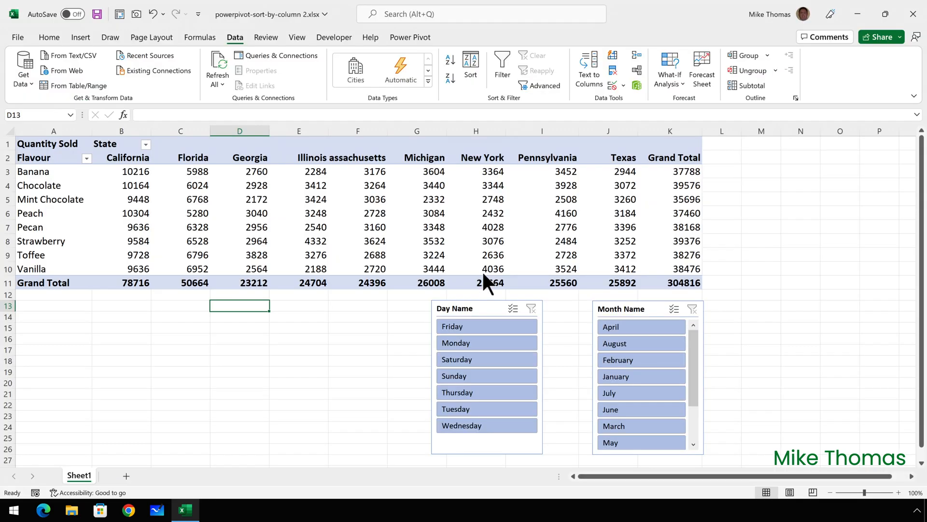
click(409, 36)
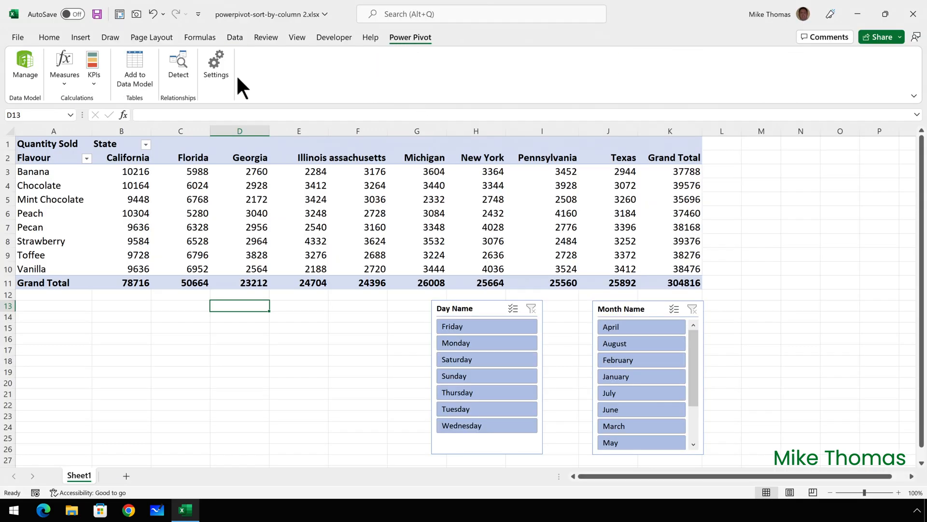
mouse_move(25, 65)
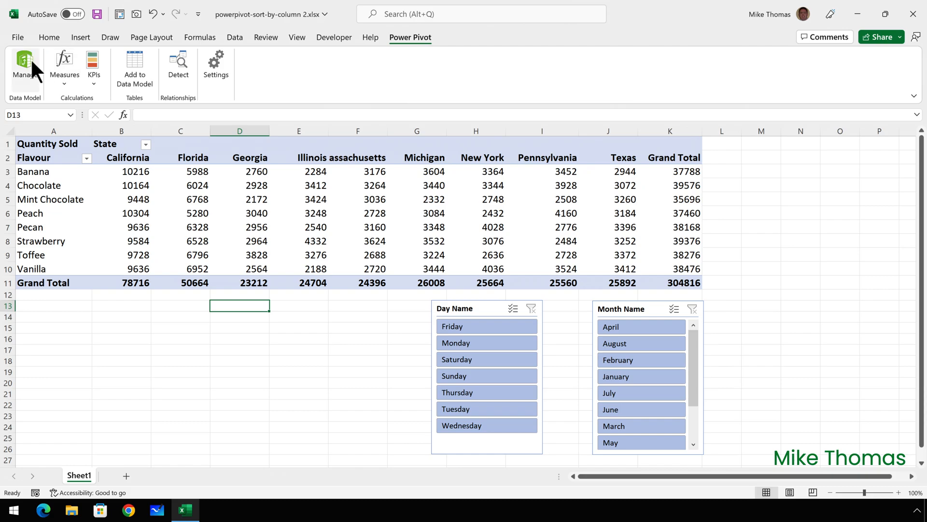
click(25, 66)
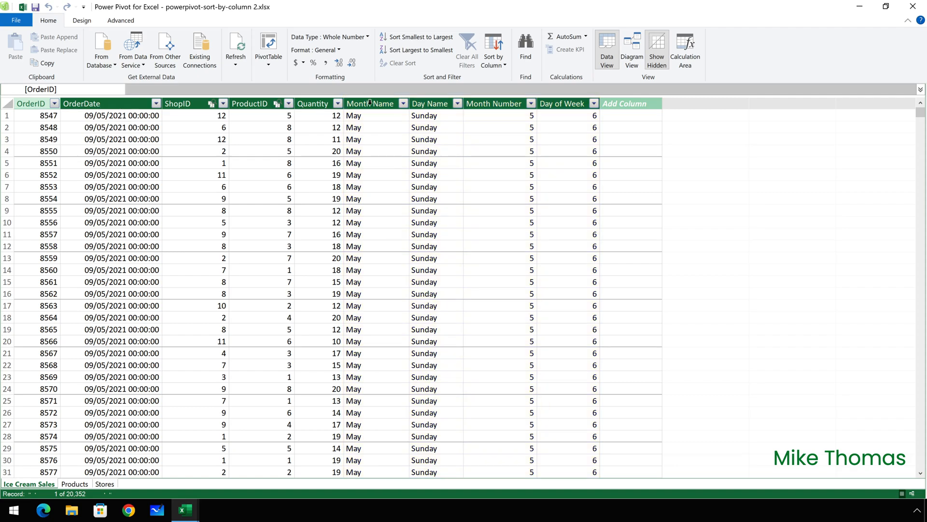
Set the Month Name column to sort by Month Number in Power Pivot.
click(372, 103)
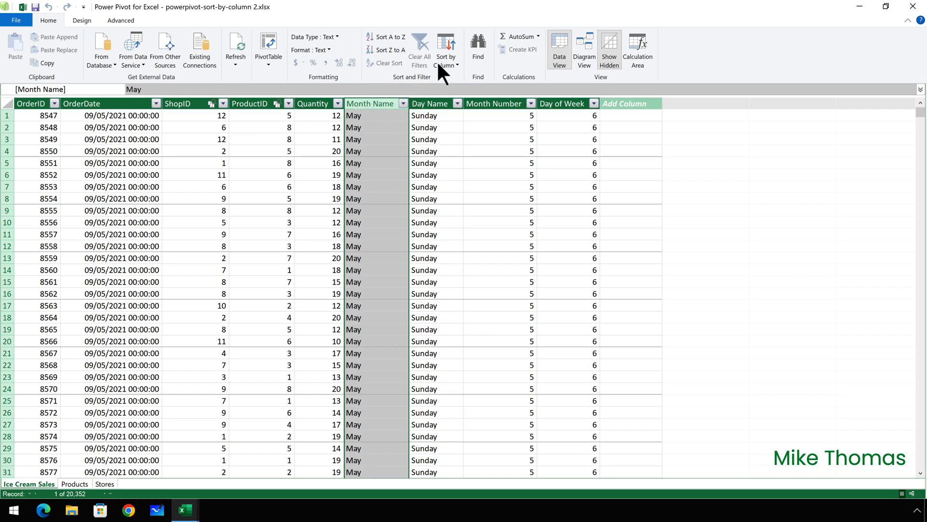
mouse_move(448, 50)
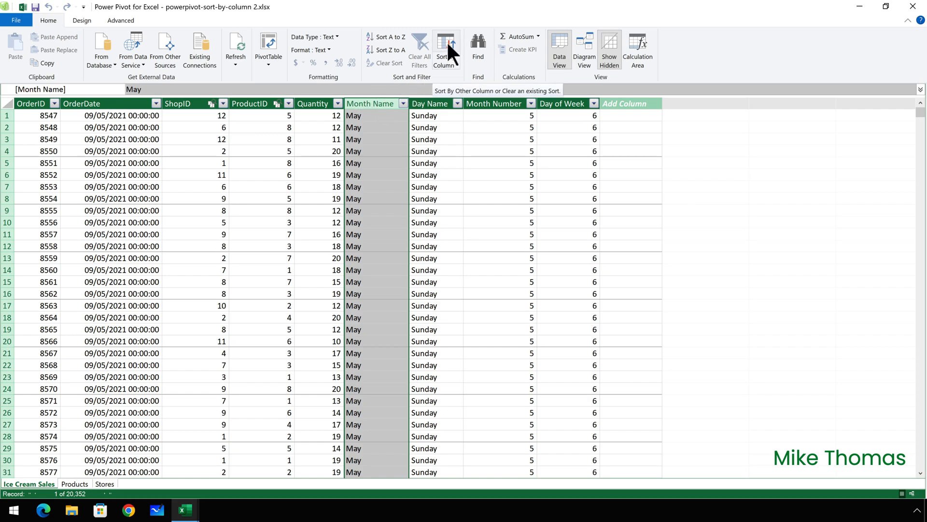
click(445, 47)
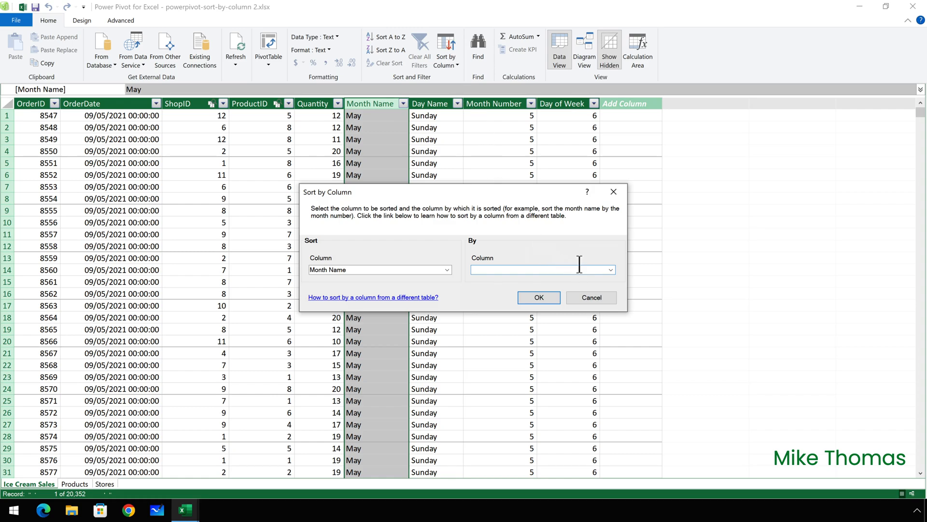
click(609, 270)
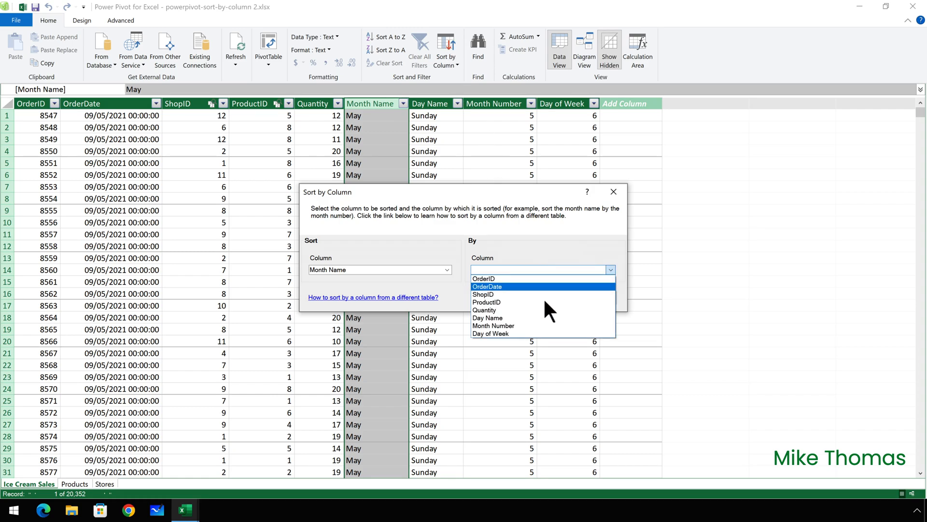
click(493, 325)
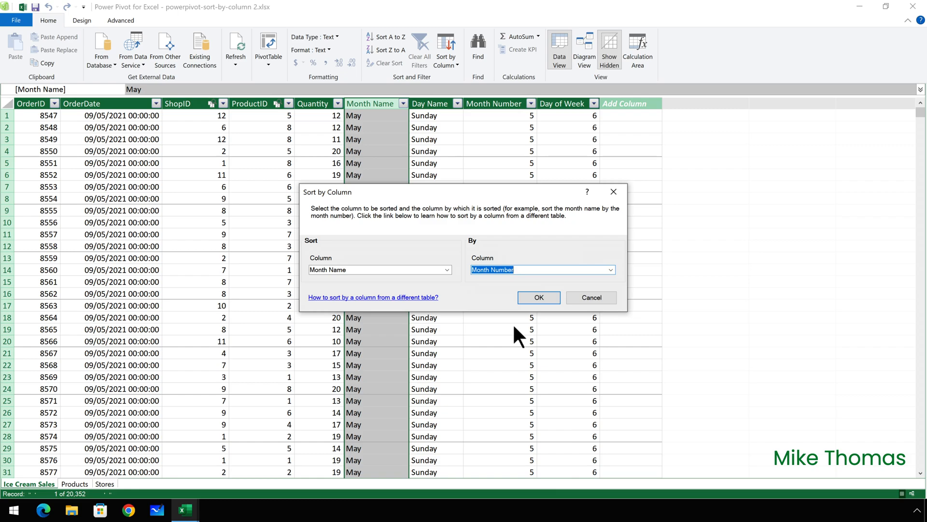
mouse_move(513, 335)
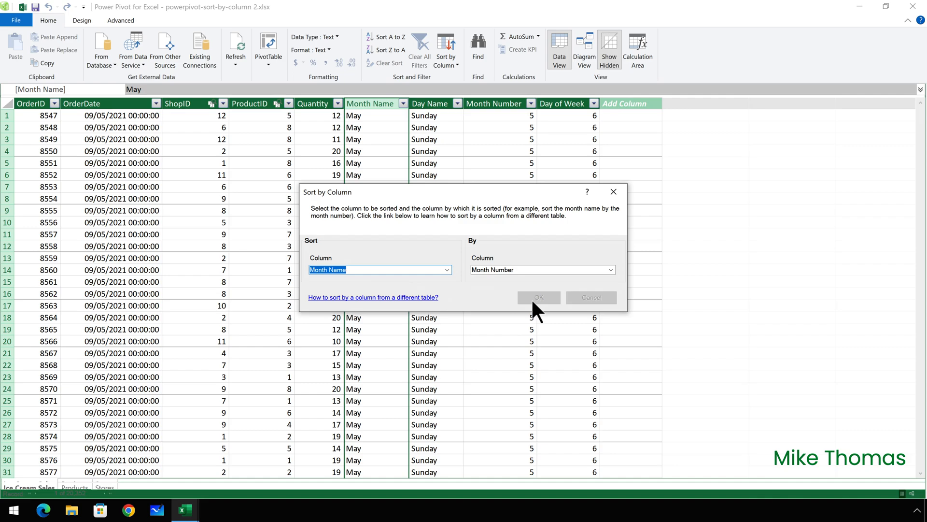
click(538, 297)
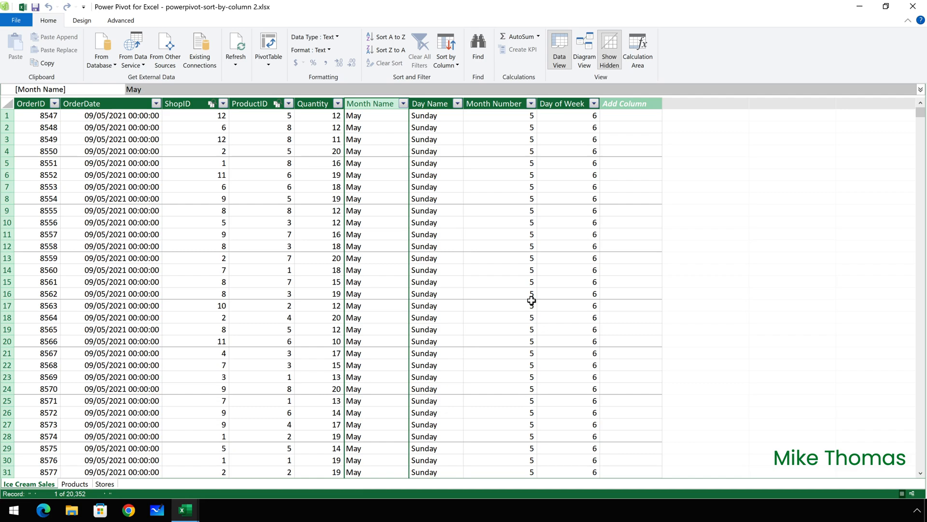
mouse_move(441, 103)
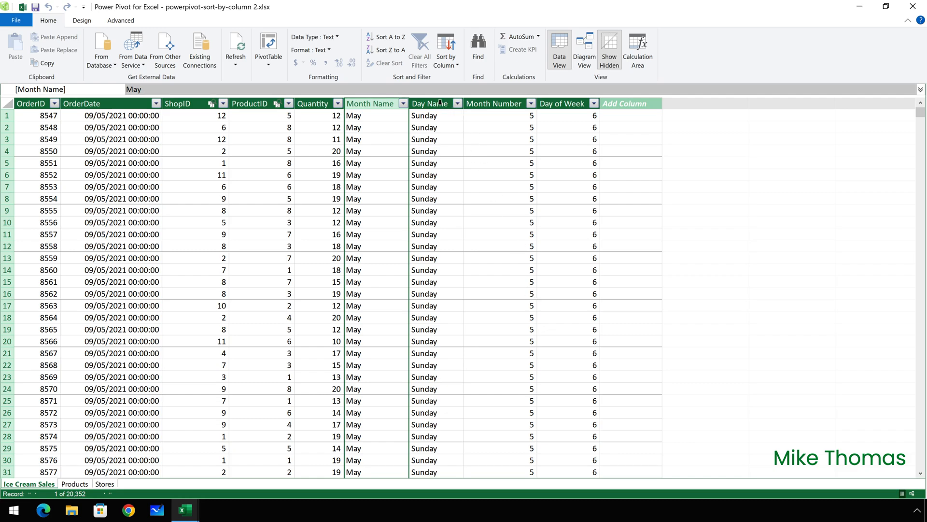
Set the Day Name column to sort by Day of Week in Power Pivot.
click(425, 115)
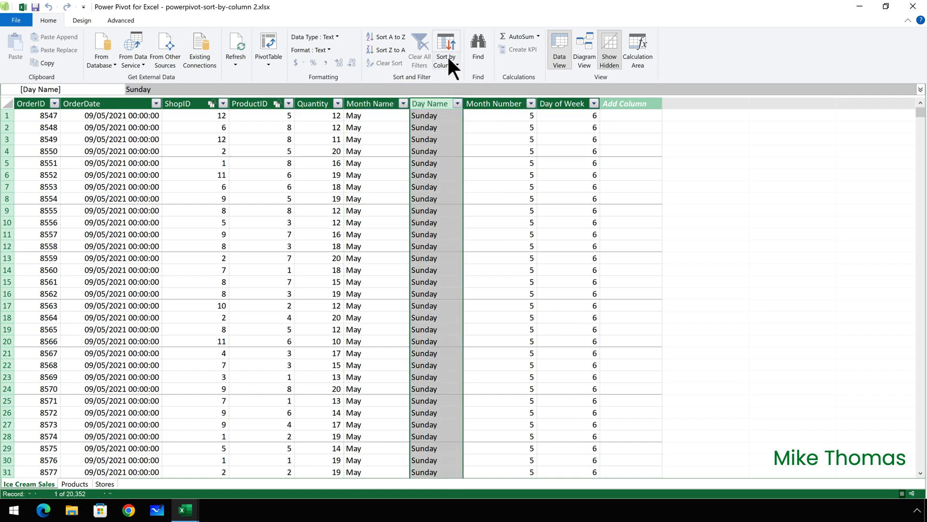
click(446, 49)
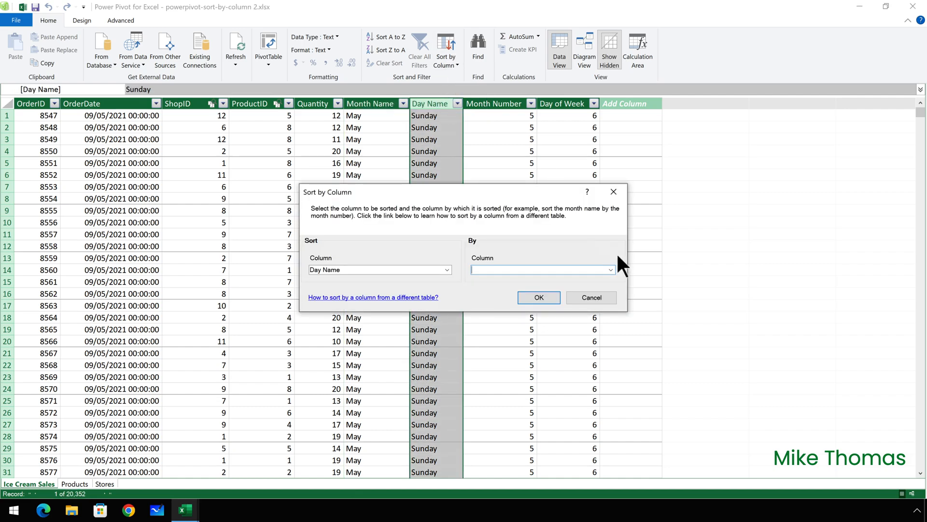
click(609, 270)
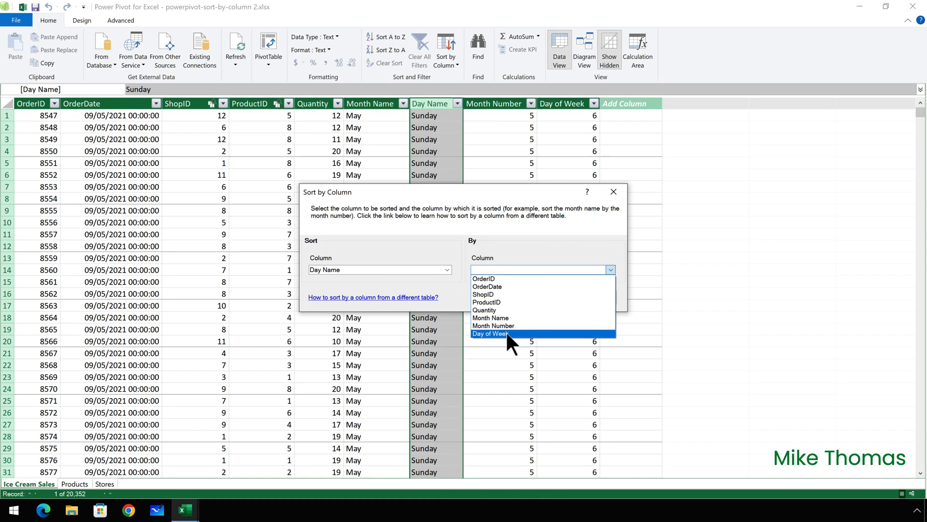
click(490, 332)
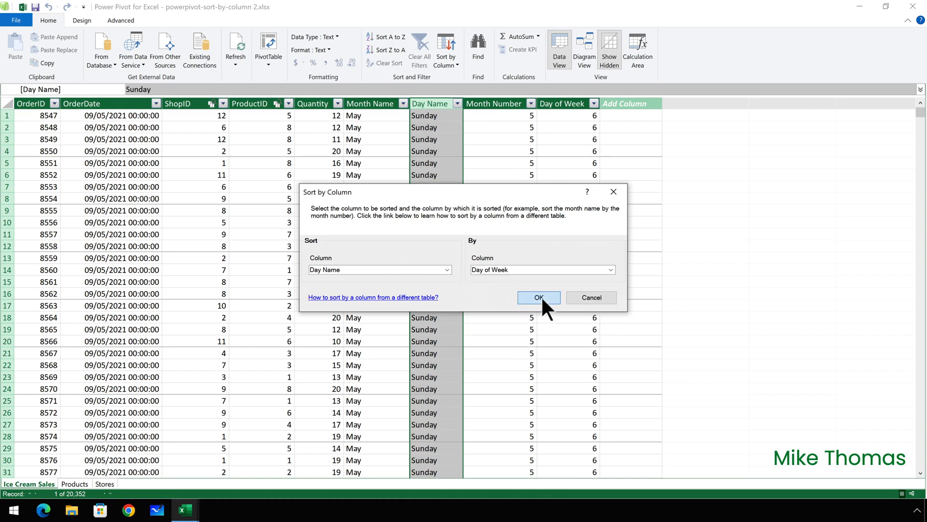
click(538, 297)
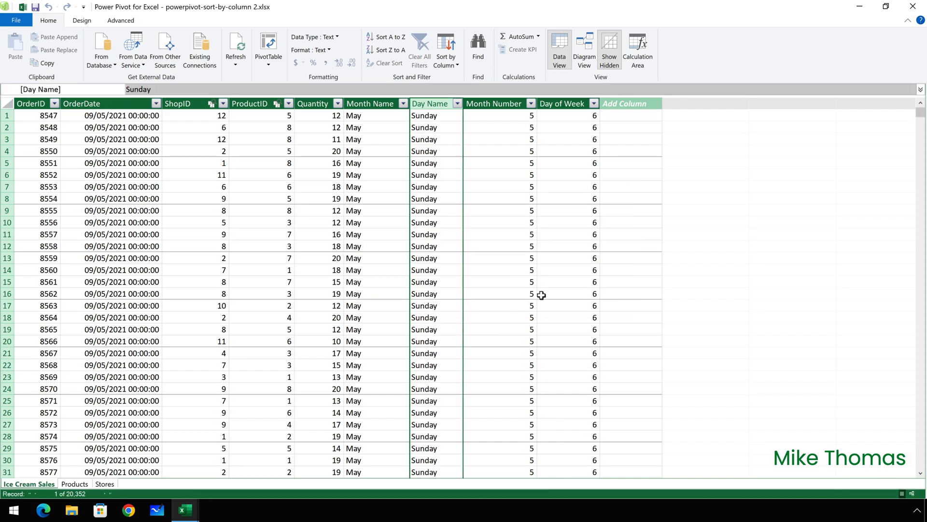
mouse_move(605, 211)
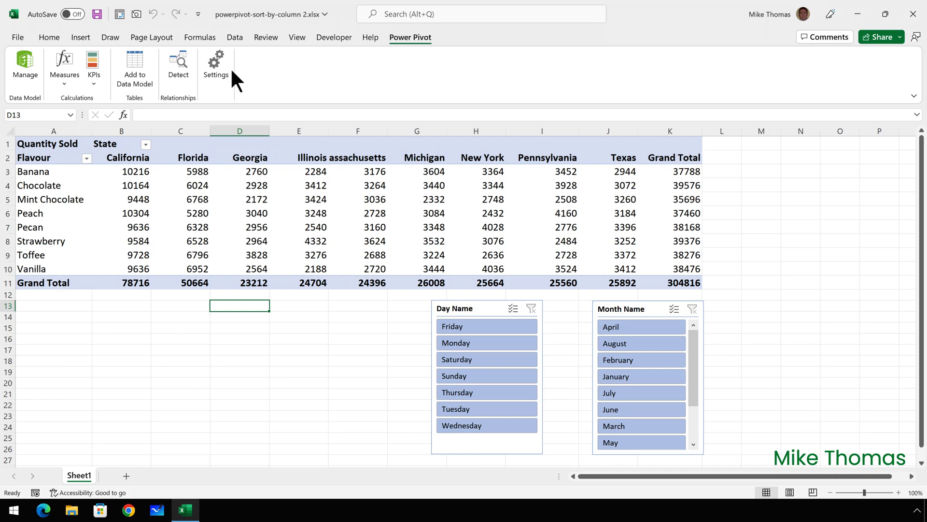
Refresh All so the slicers list Monday–Sunday and January onward.
click(235, 37)
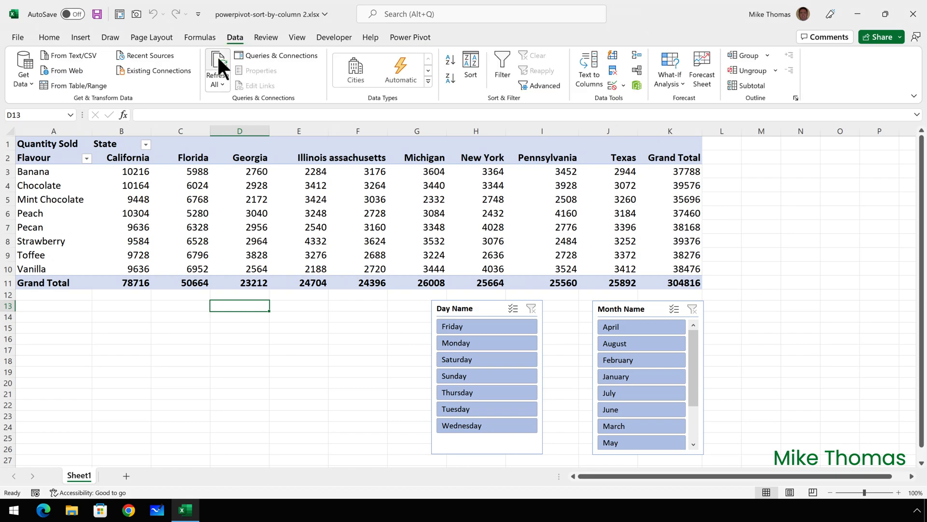
click(53, 143)
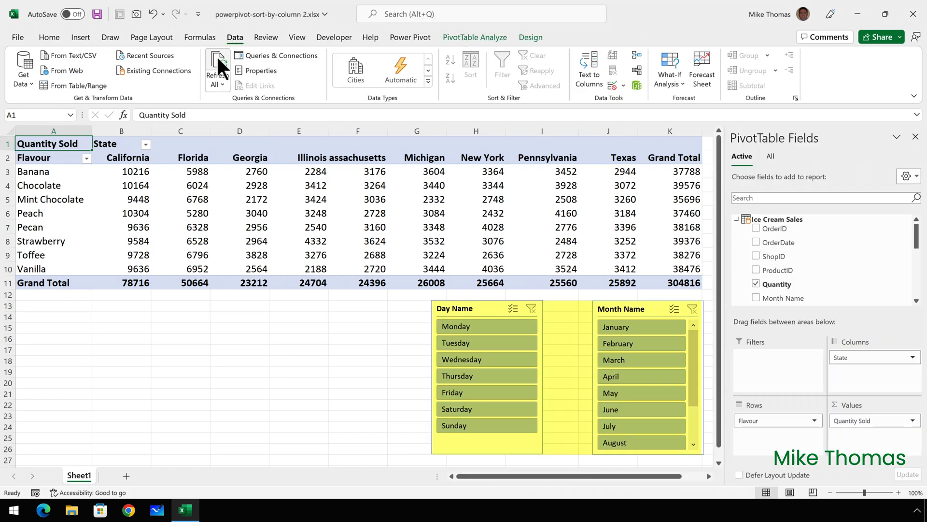